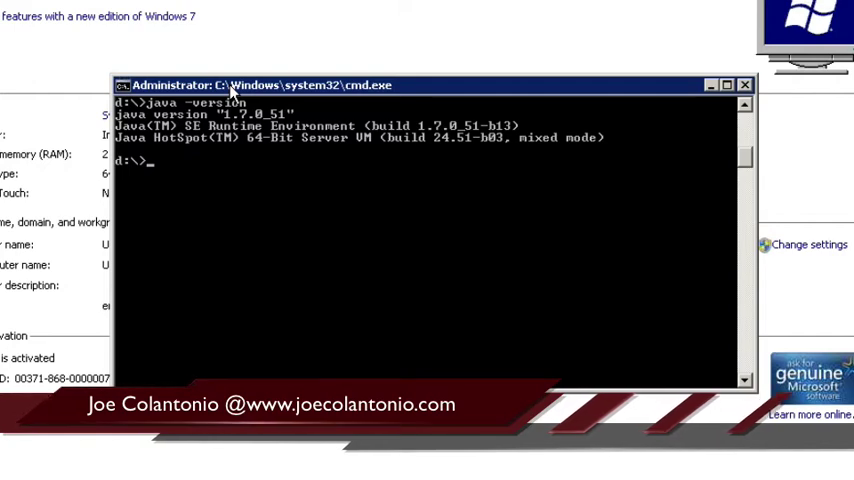
# Enter mvn --version in Command Prompt to check whether Maven is installed.
pyautogui.write('mvn')
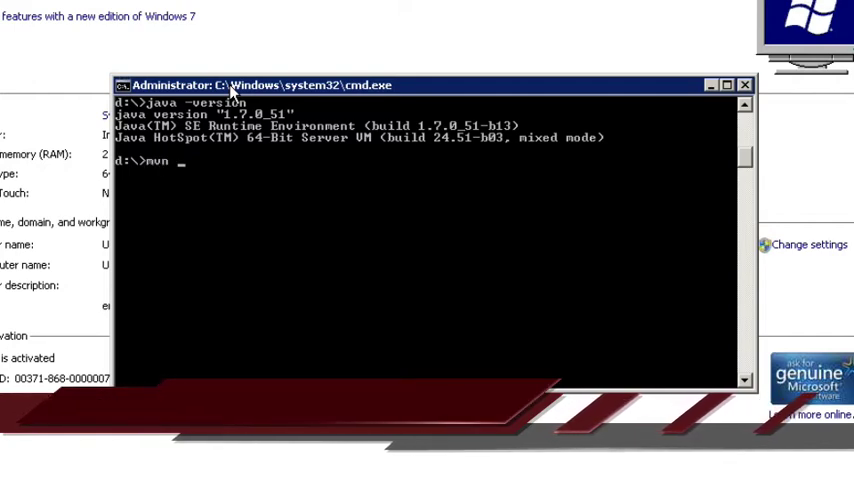
pyautogui.write('--vers')
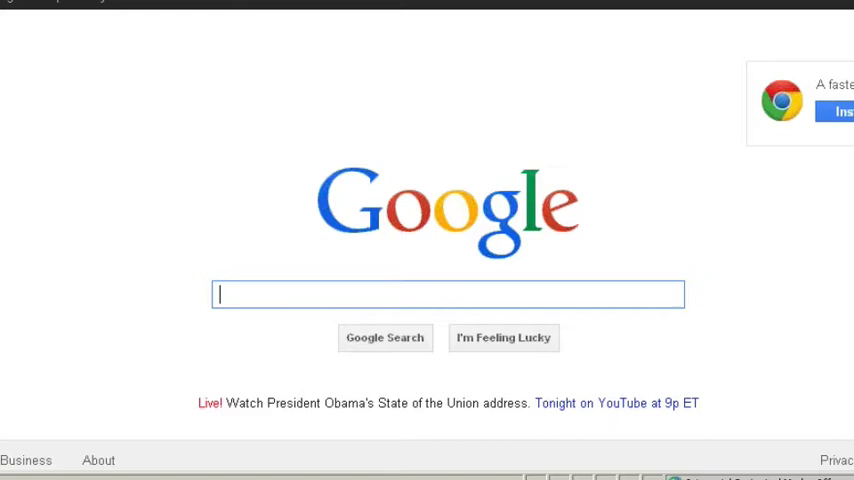
# Search Google for 'maven' and open the 'Maven - Welcome to Apache Maven' result.
pyautogui.write('maven')
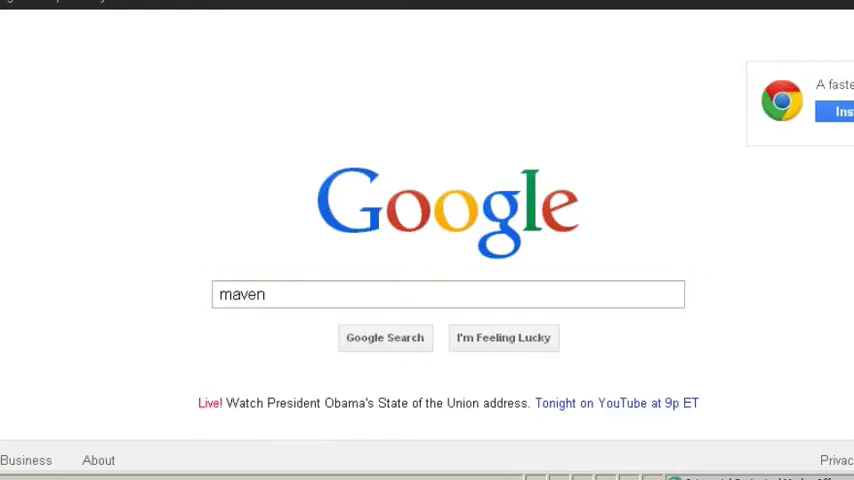
pyautogui.click(384, 337)
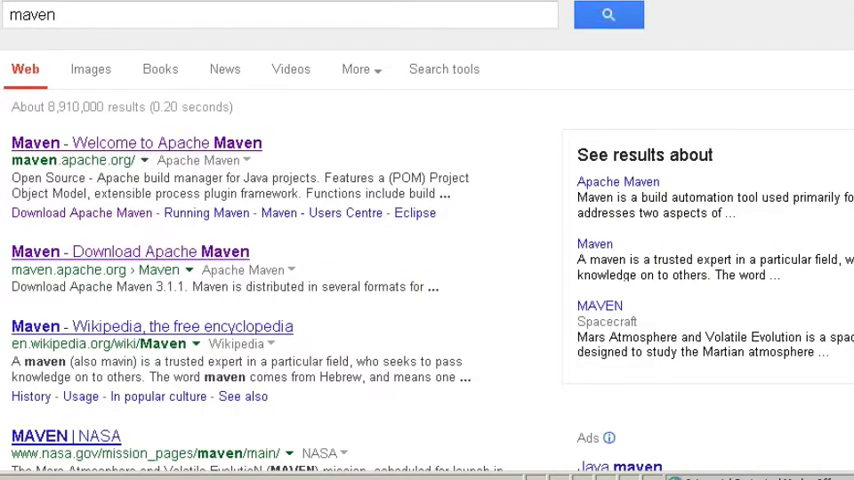
pyautogui.moveTo(175, 150)
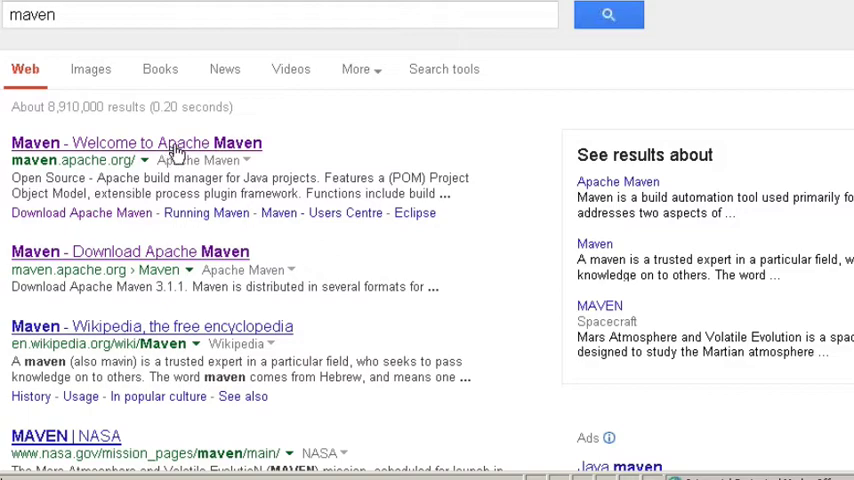
pyautogui.click(136, 142)
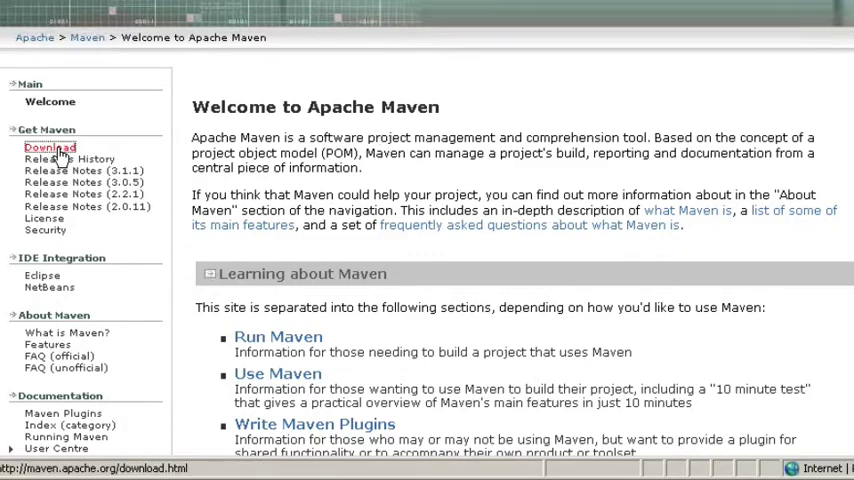
# Download apache-maven-3.1.1-bin.zip from the Maven download page and save it.
pyautogui.click(48, 148)
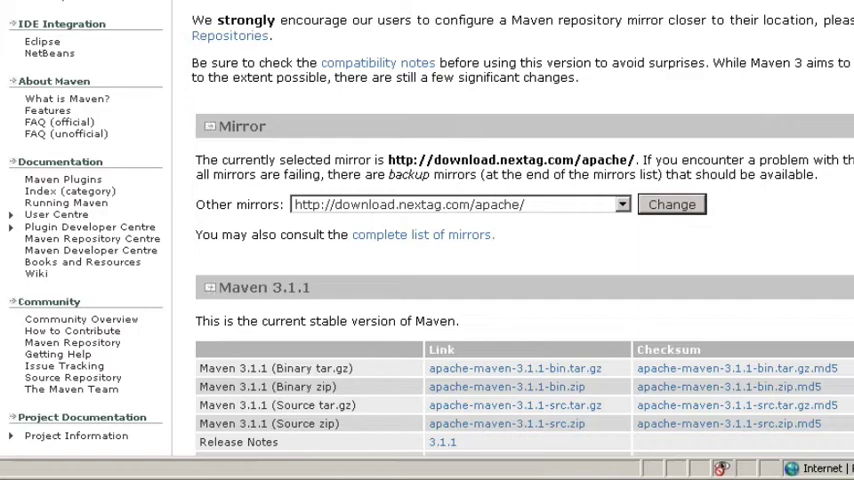
pyautogui.scroll(-3)
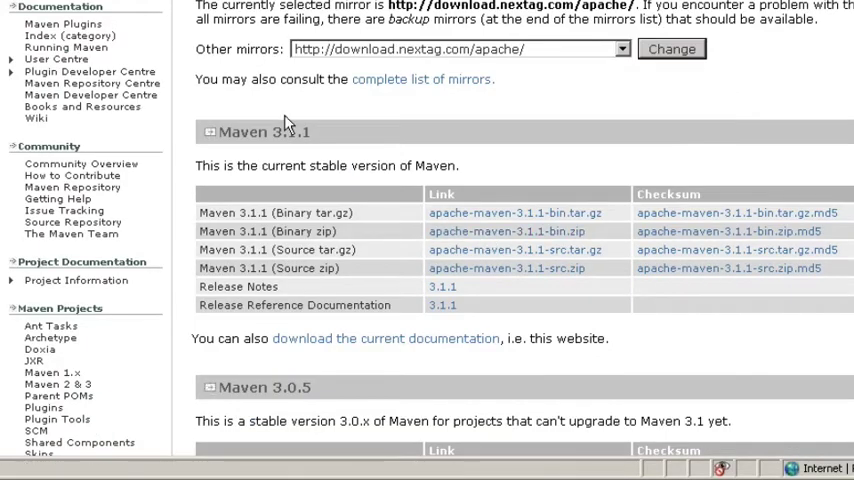
pyautogui.scroll(3)
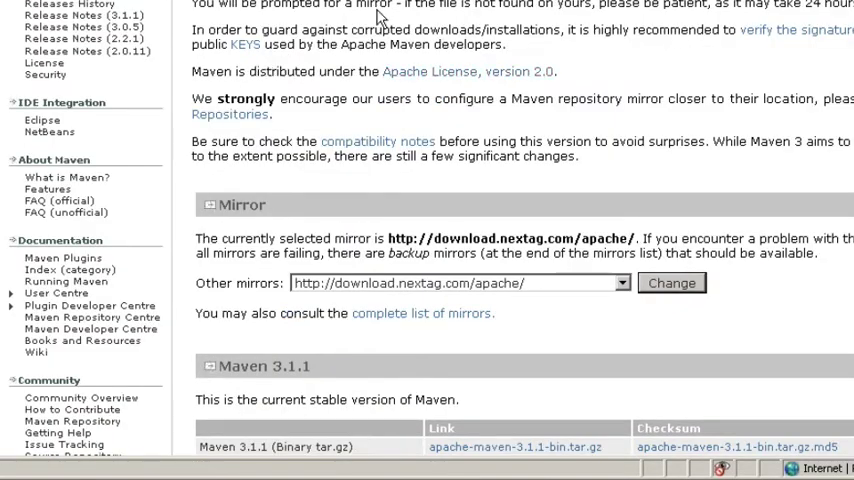
pyautogui.scroll(-3)
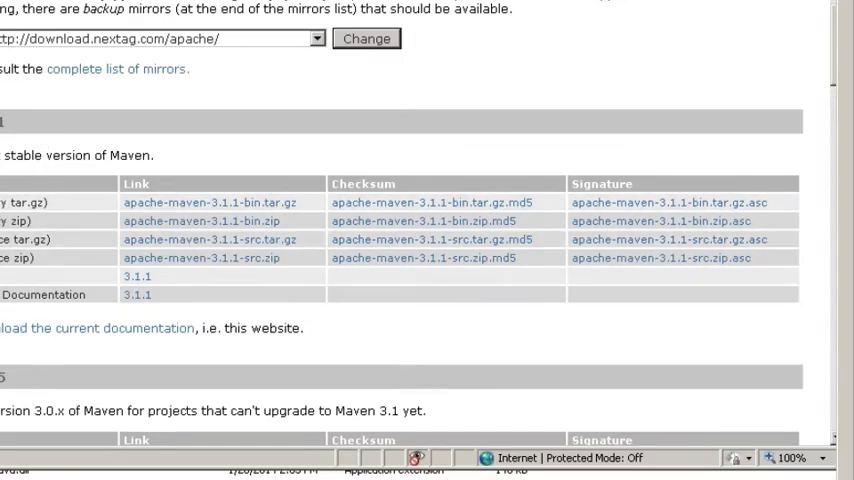
pyautogui.moveTo(190, 221)
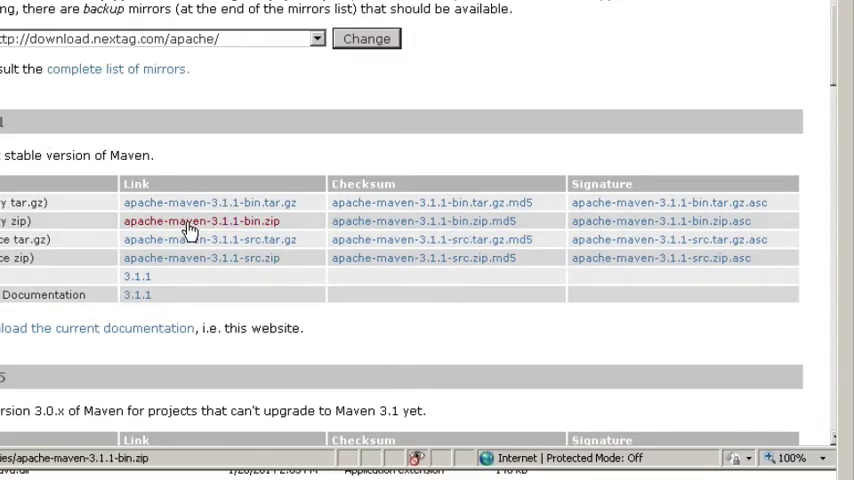
pyautogui.click(198, 221)
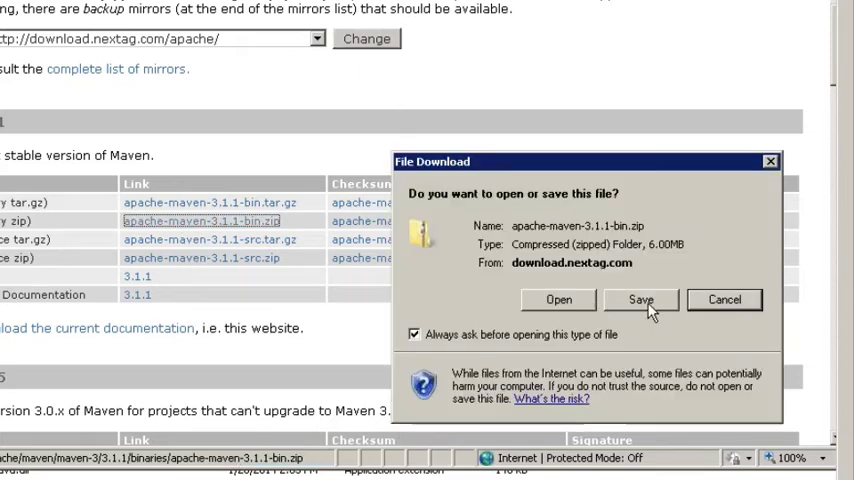
pyautogui.click(640, 299)
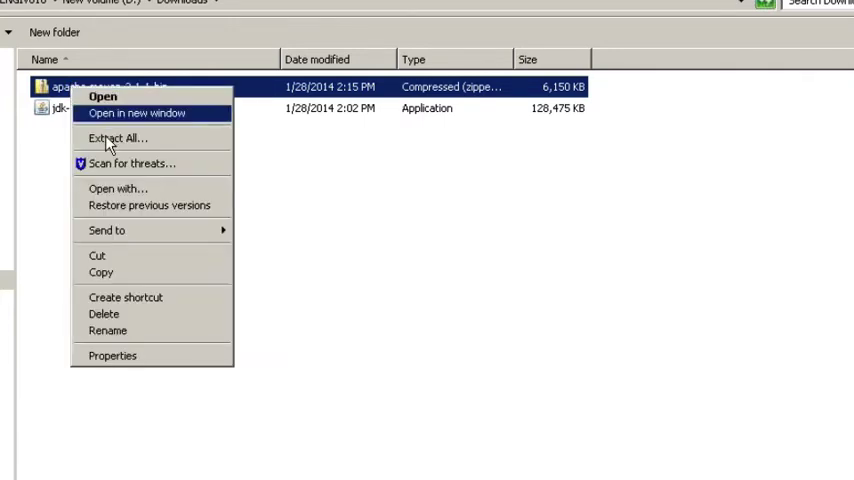
# Extract the Maven zip to D:\Automation and open the apache-maven-3.1.1 folder.
pyautogui.click(112, 138)
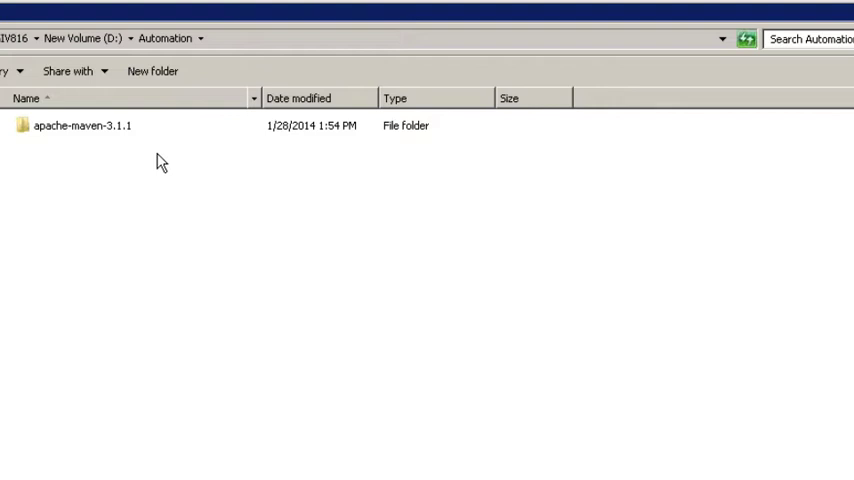
pyautogui.rightClick(83, 126)
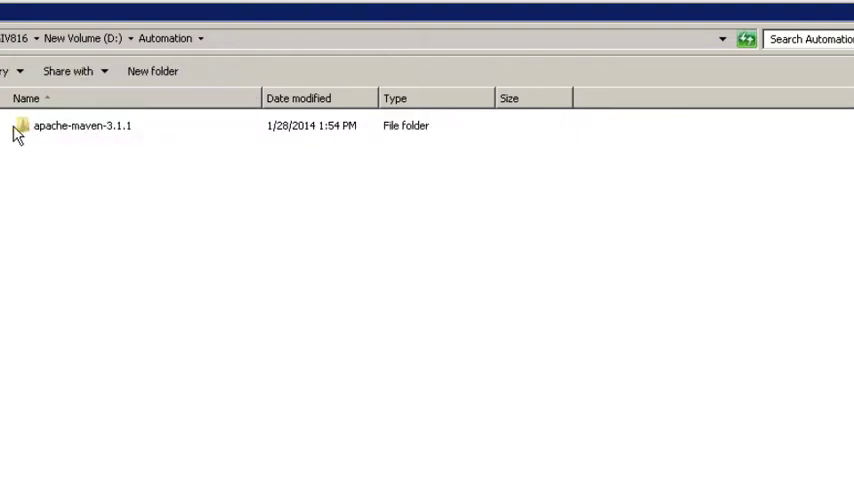
pyautogui.doubleClick(88, 127)
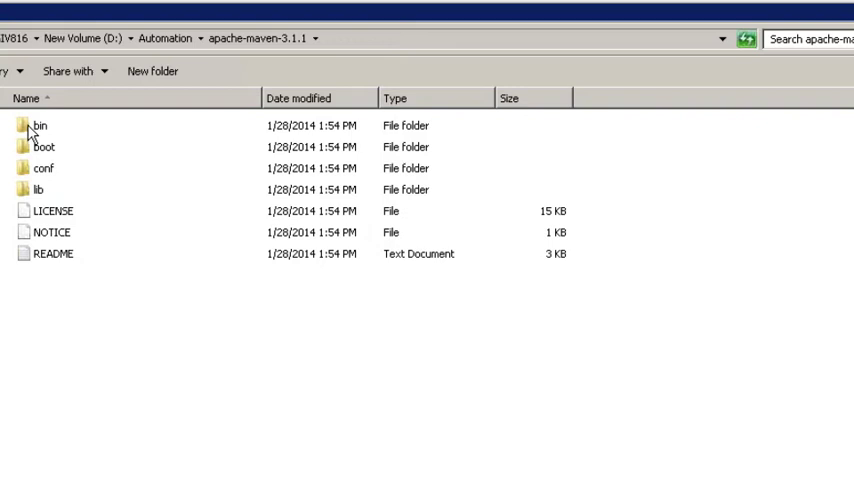
pyautogui.moveTo(182, 105)
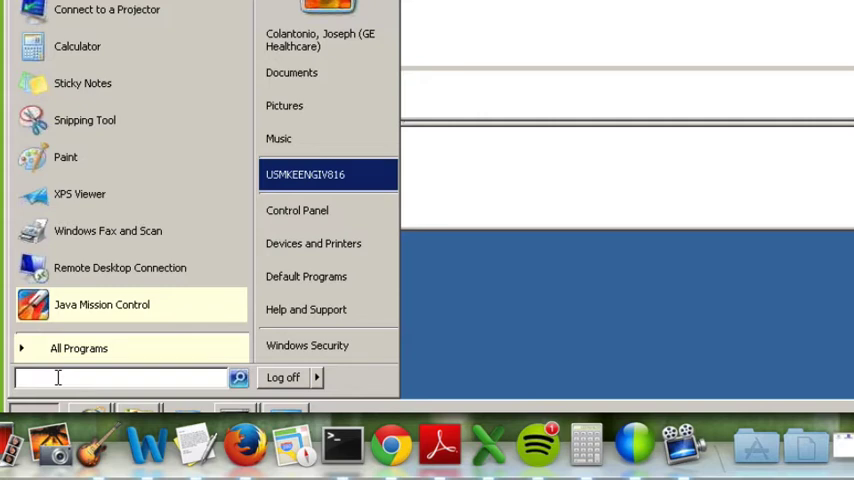
# Open environment variables via 'env' and add M2_HOME = D:\Automation\apache-maven-3.1.1.
pyautogui.write('env')
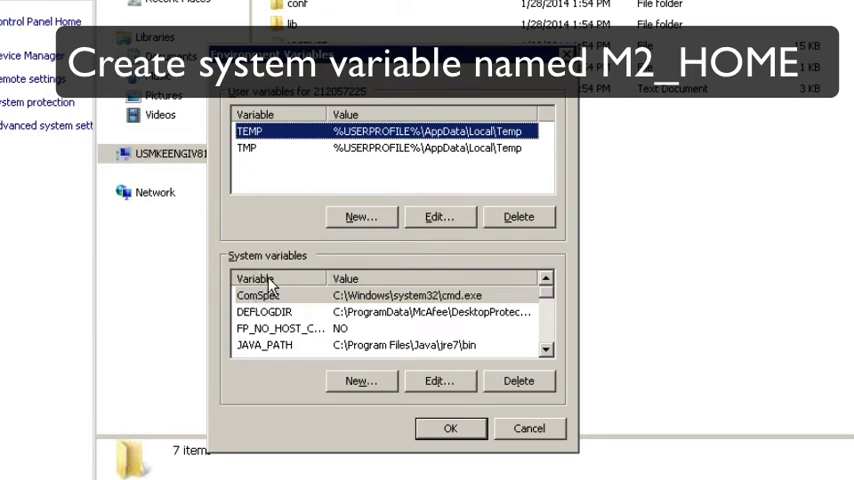
pyautogui.moveTo(310, 330)
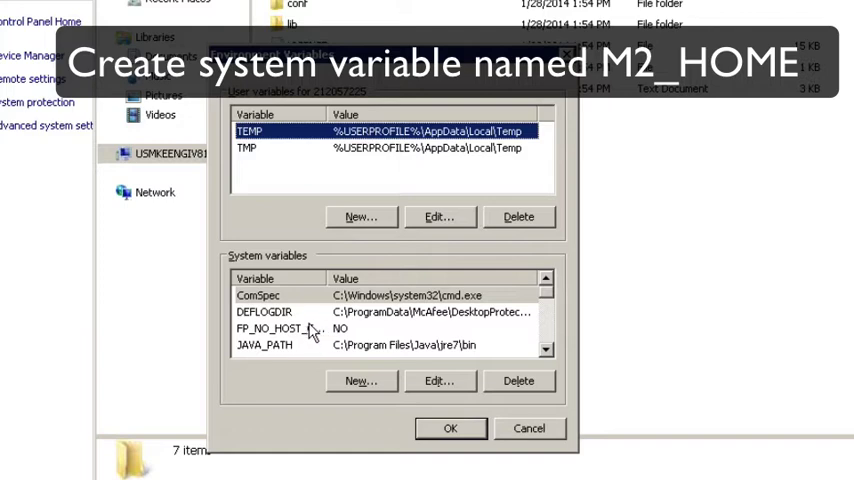
pyautogui.moveTo(404, 392)
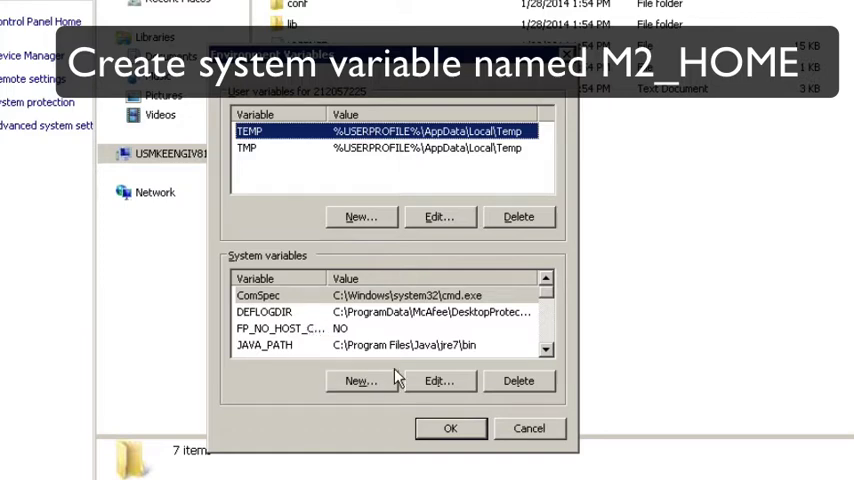
pyautogui.click(360, 381)
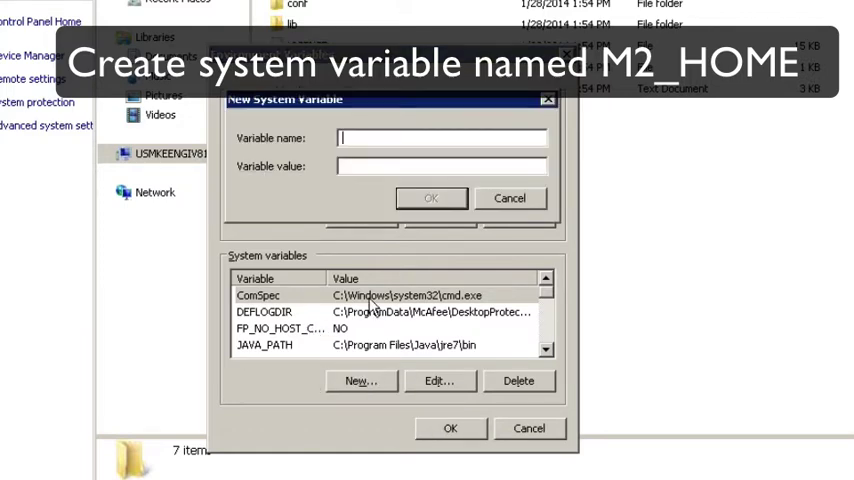
pyautogui.write('M2_')
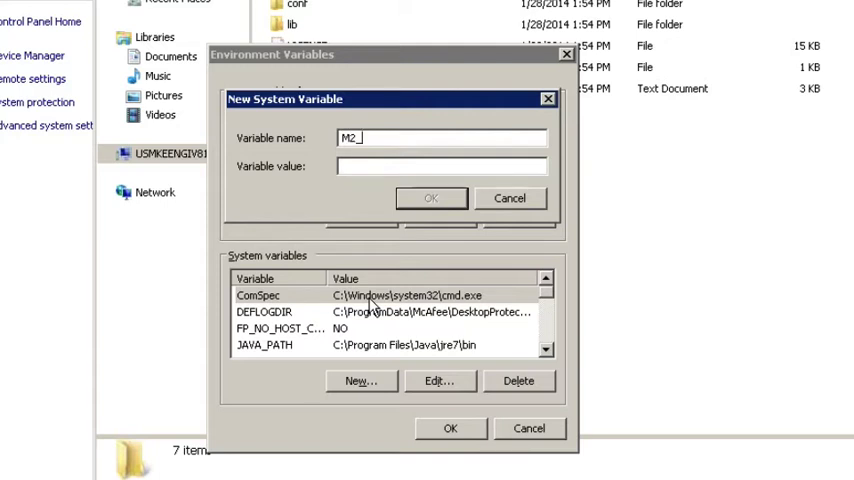
pyautogui.write('HOME')
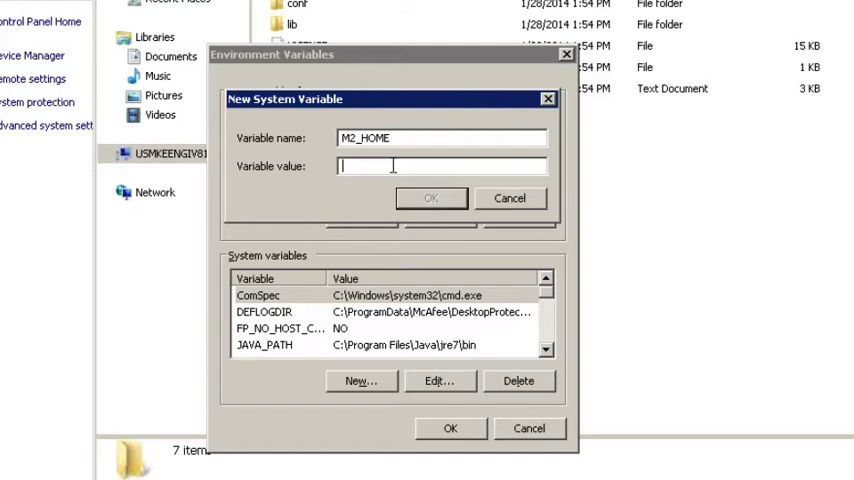
pyautogui.write('D:\\Automation\\apache-maven-3.1.1')
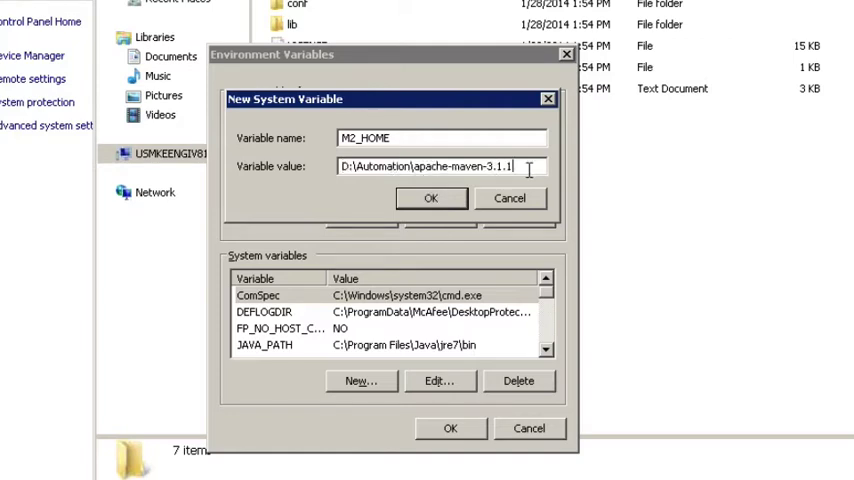
pyautogui.click(430, 198)
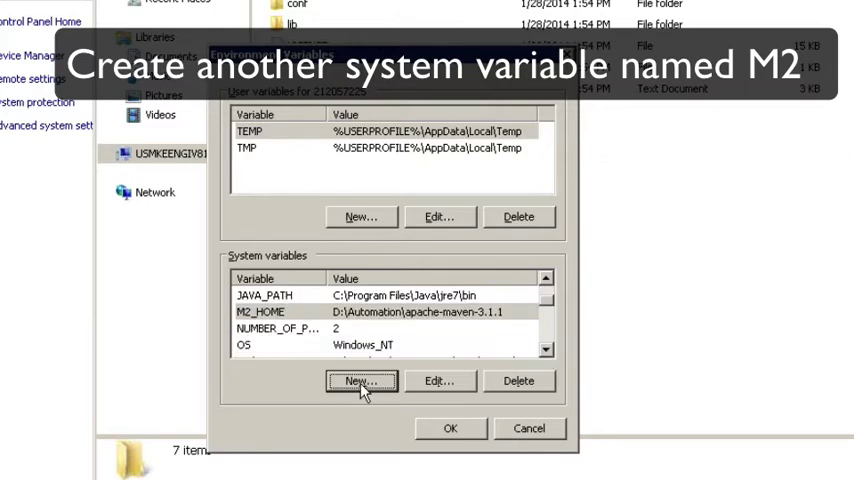
# Add a new system variable M2 with value %M2_HOME%\bin.
pyautogui.click(360, 381)
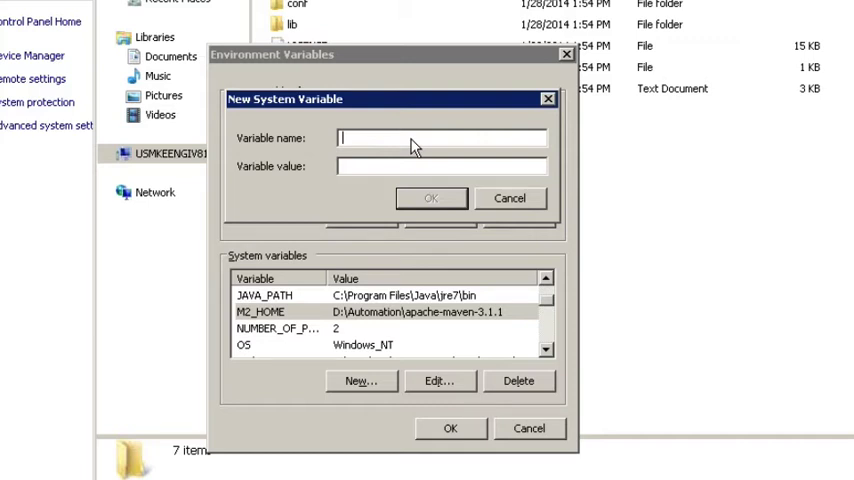
pyautogui.write('M2')
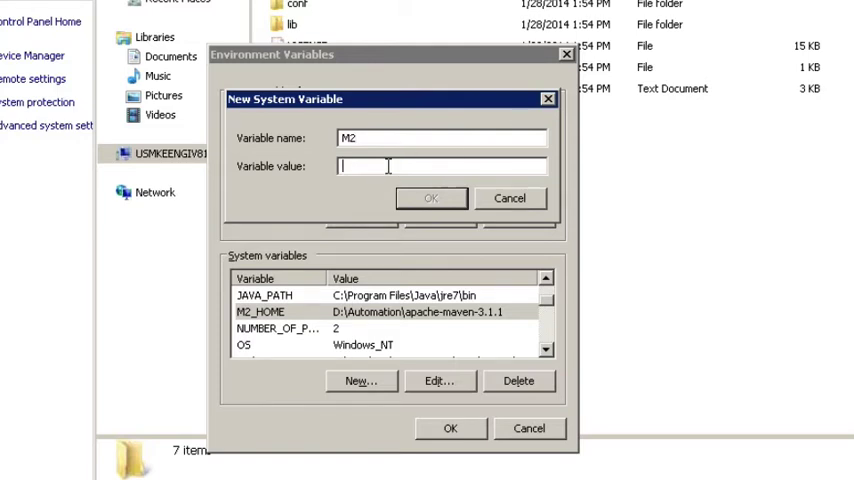
pyautogui.write('%m')
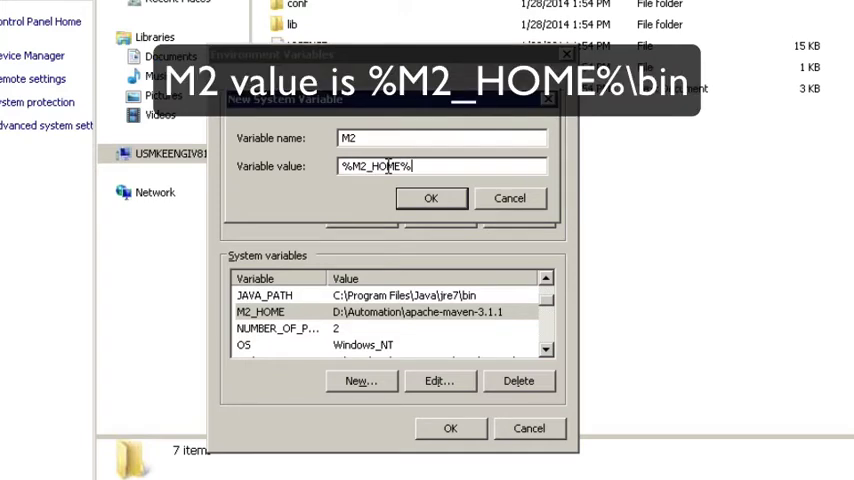
pyautogui.write('\\')
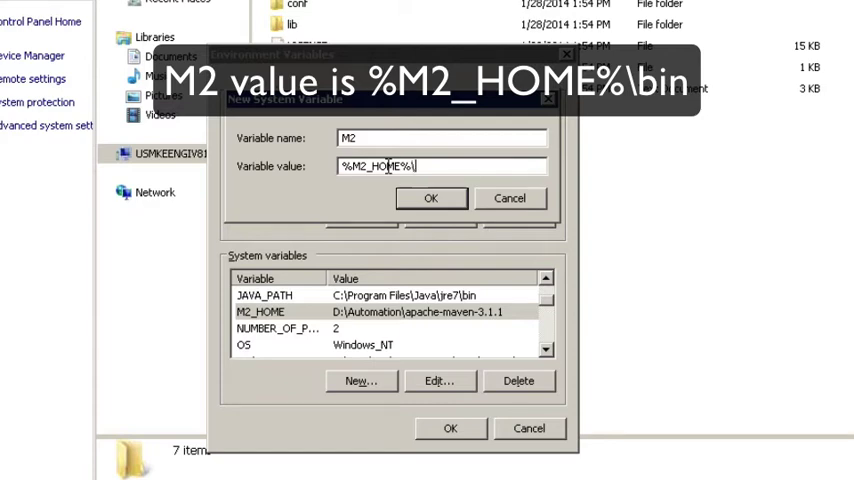
pyautogui.click(431, 197)
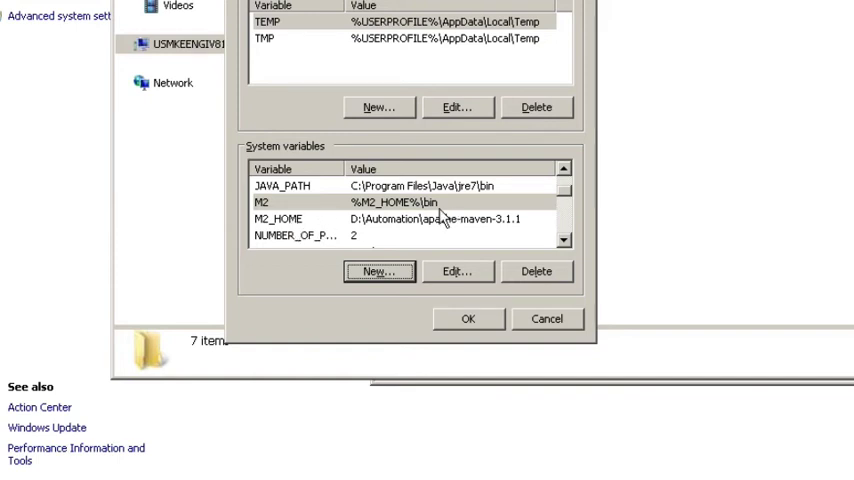
pyautogui.moveTo(295, 213)
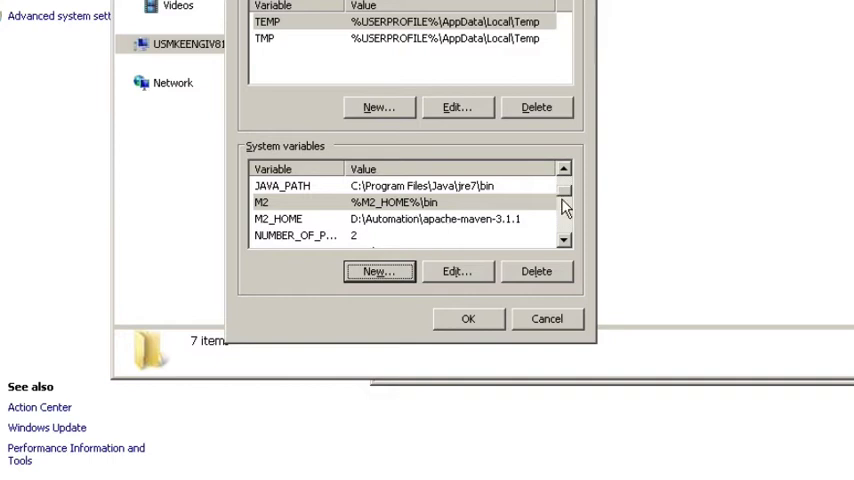
# Edit the system Path variable to append ;%M2% after JAVA_PATH.
pyautogui.scroll(-3)
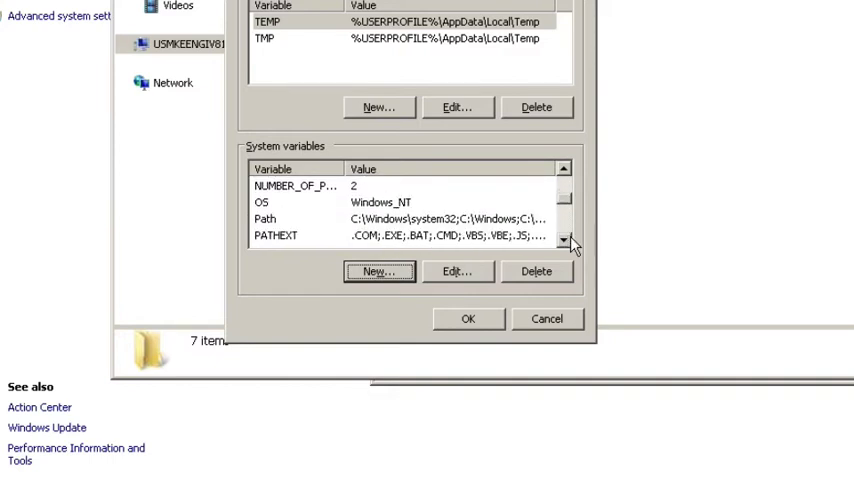
pyautogui.click(264, 218)
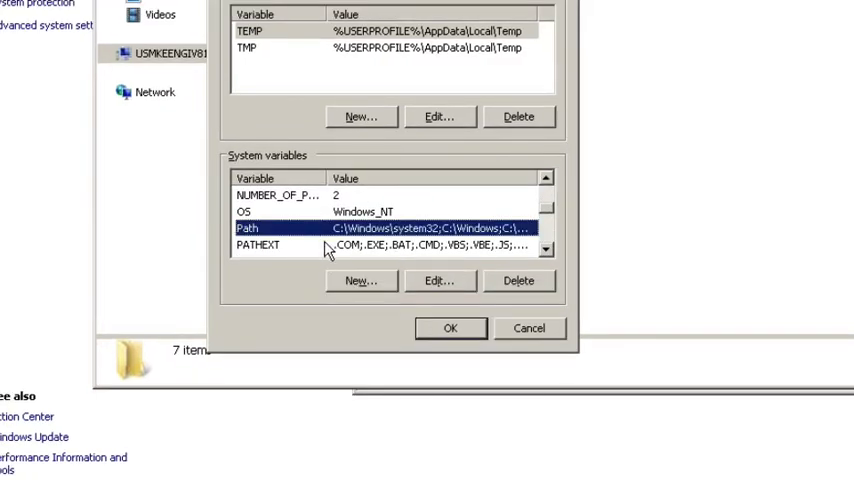
pyautogui.click(440, 280)
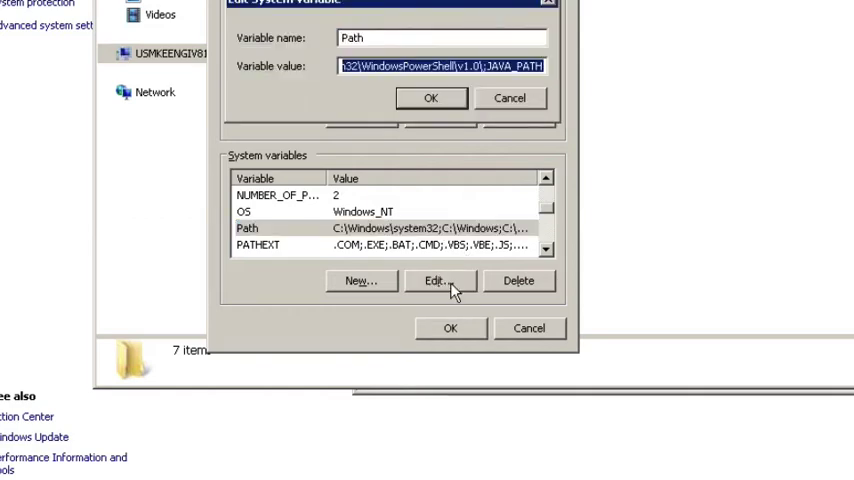
pyautogui.click(513, 66)
pyautogui.write(';')
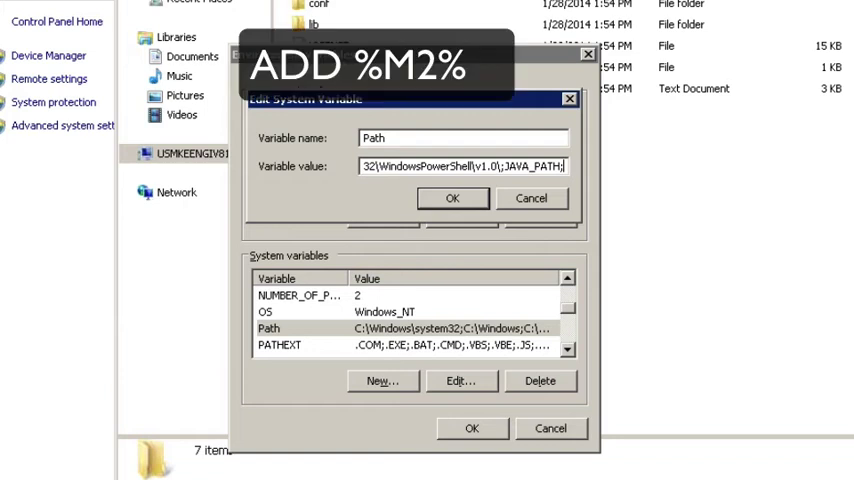
pyautogui.write('%')
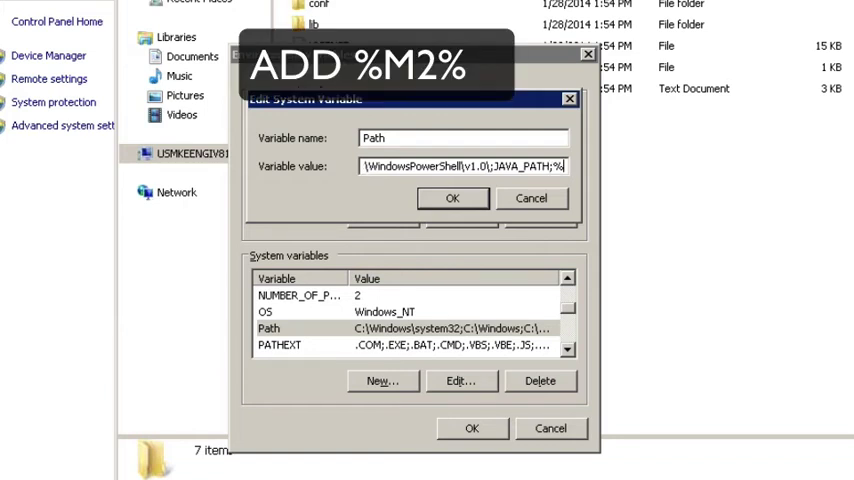
pyautogui.write('M2')
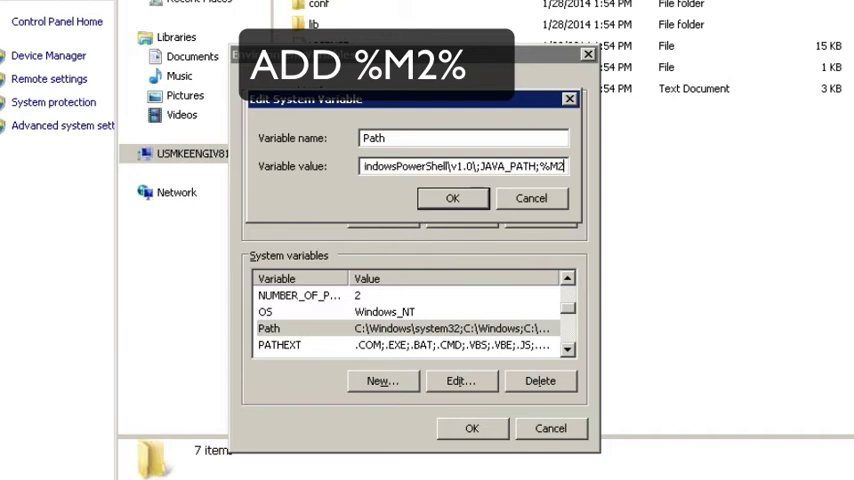
pyautogui.click(452, 198)
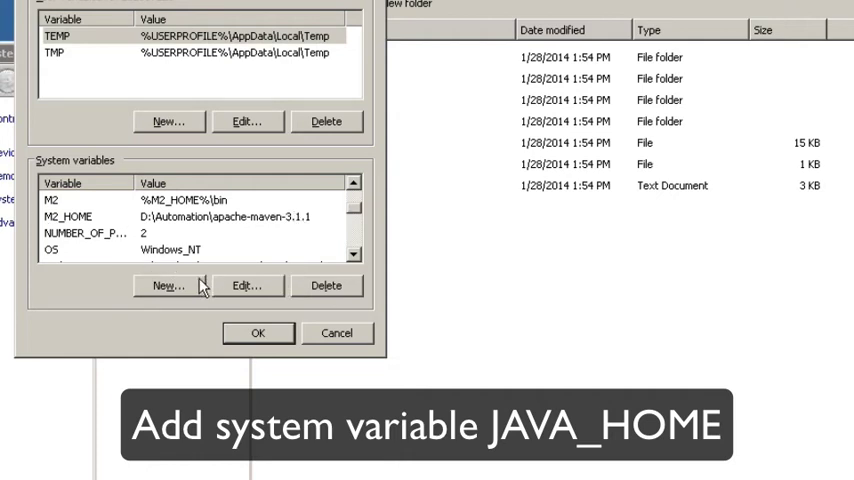
# Begin a new JAVA_HOME system variable and copy the jdk1.7.0_51 folder path.
pyautogui.click(168, 285)
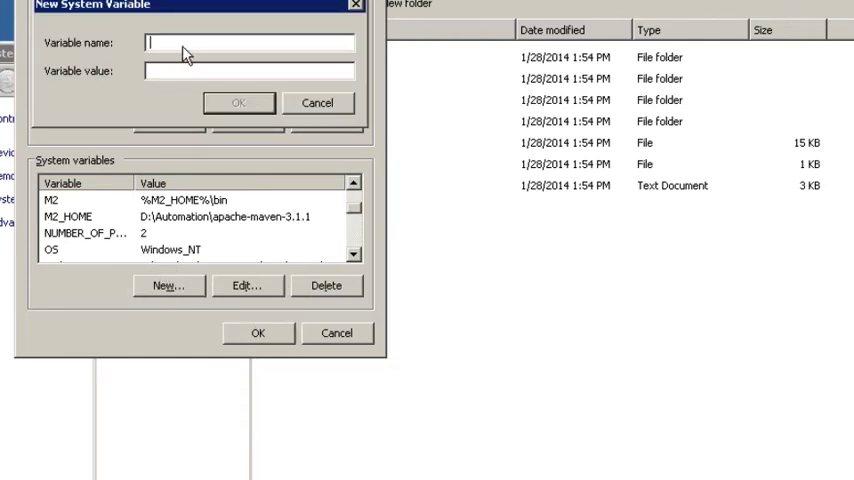
pyautogui.write('JA')
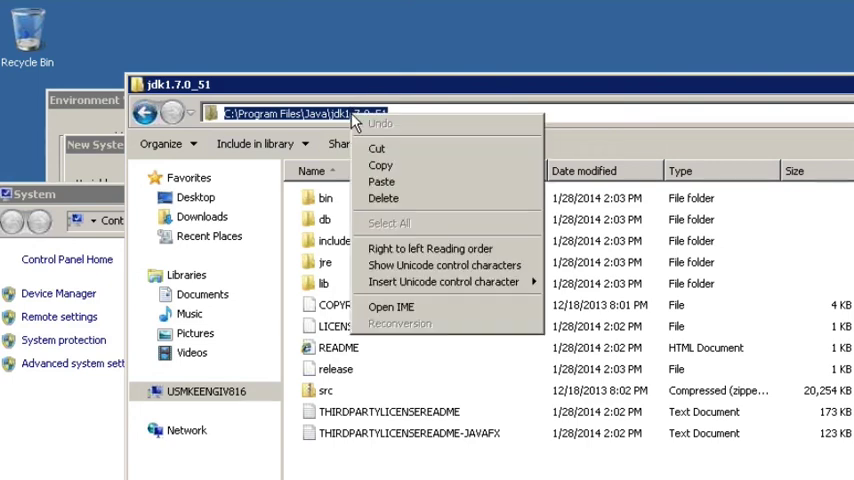
pyautogui.click(60, 165)
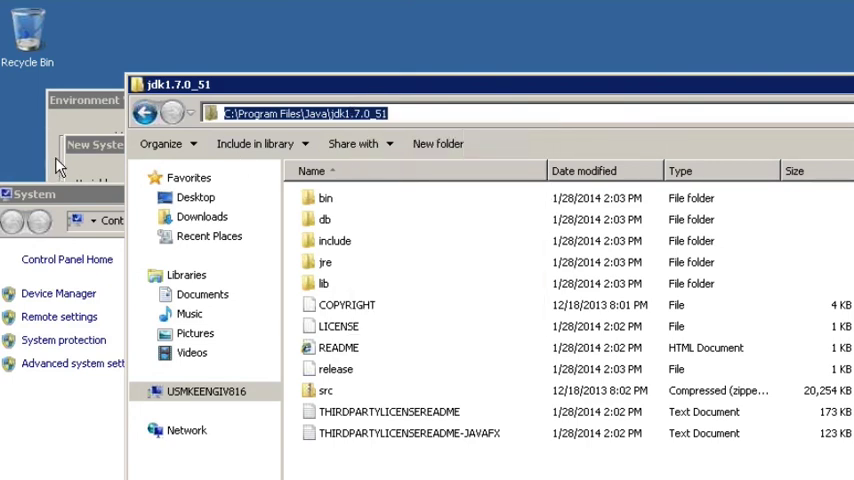